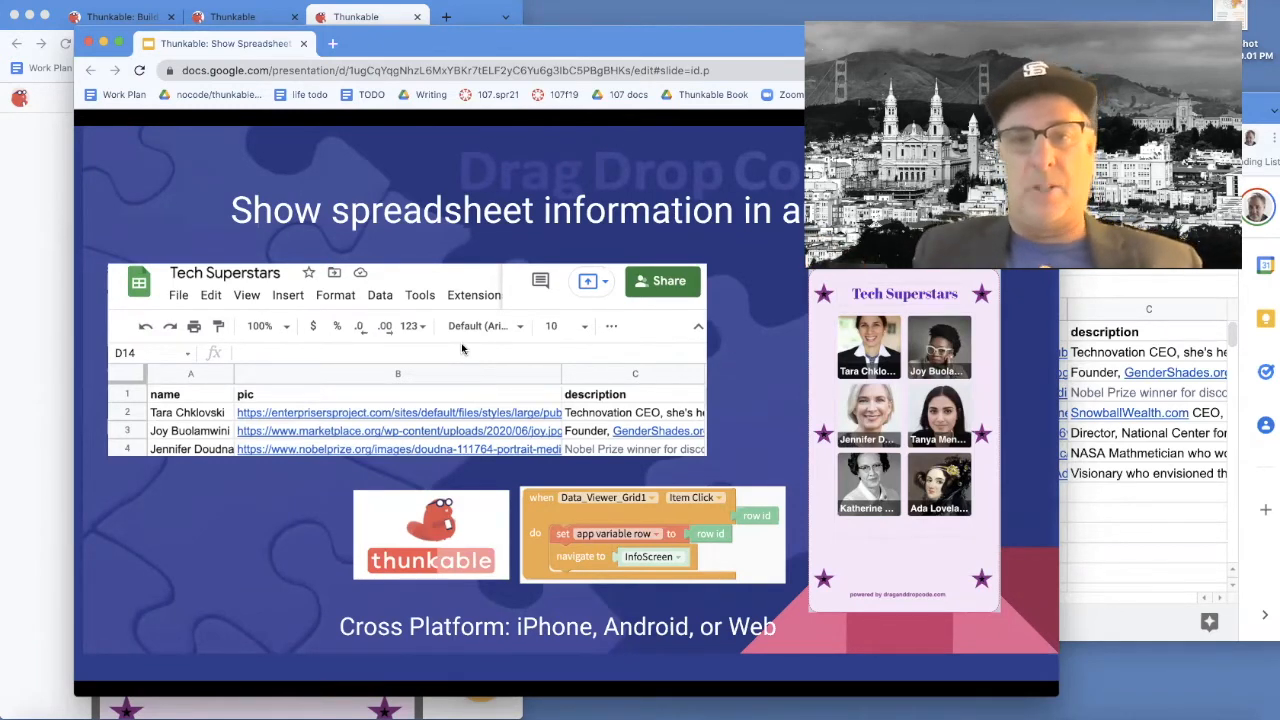
mouse_move(447, 362)
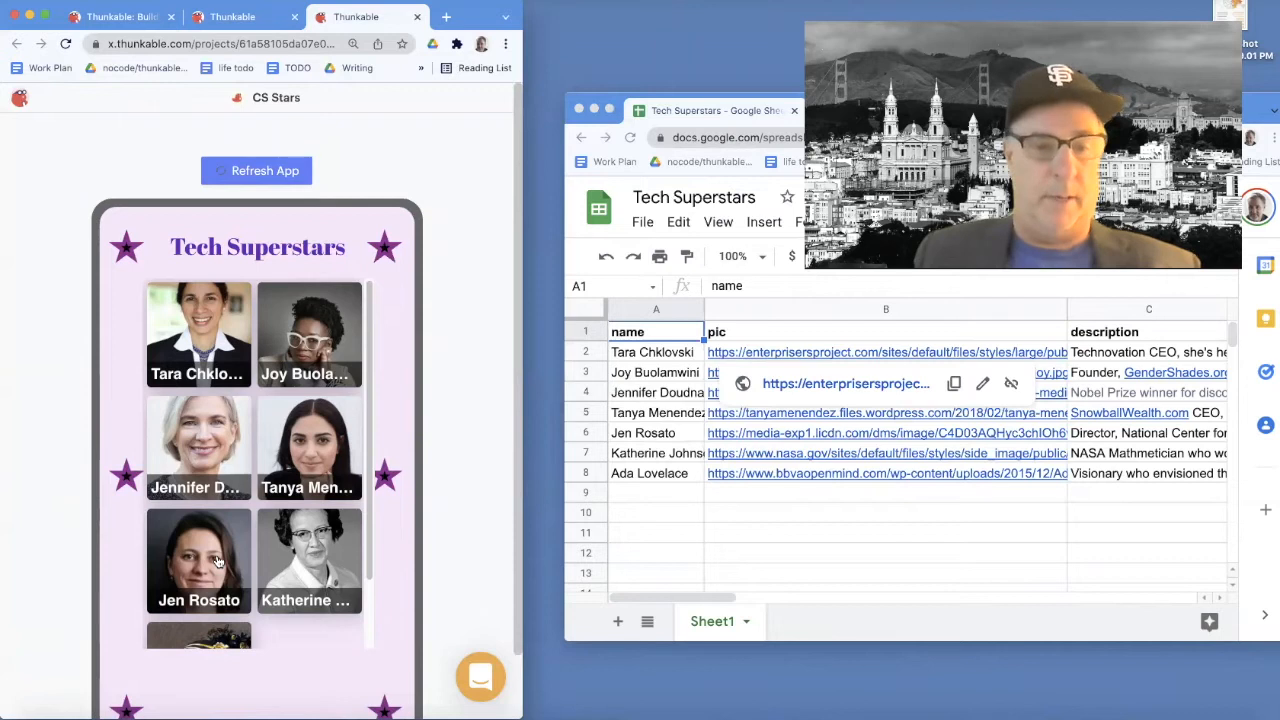
click(198, 560)
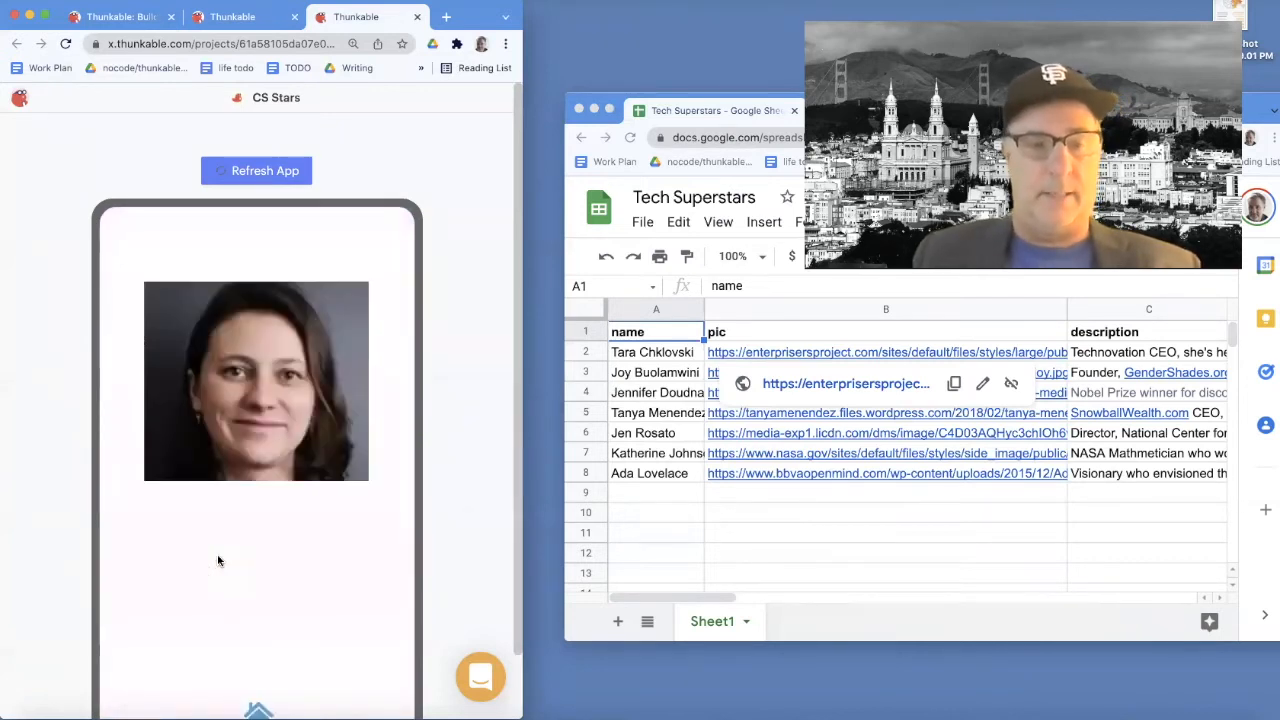